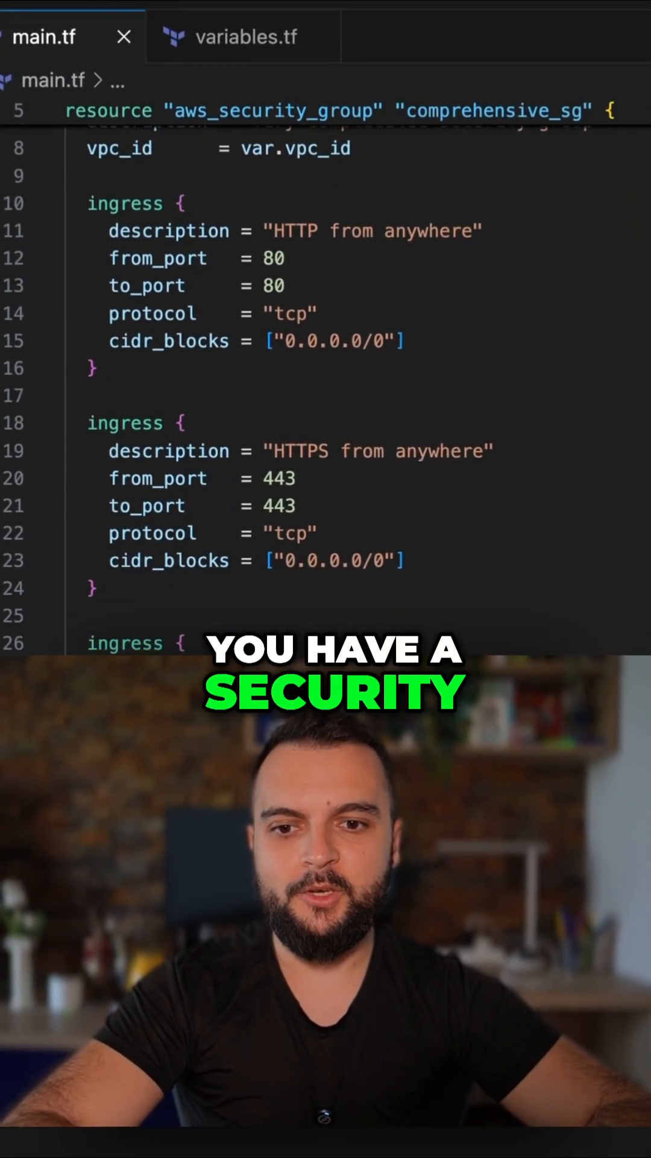
pyautogui.scroll(-3)
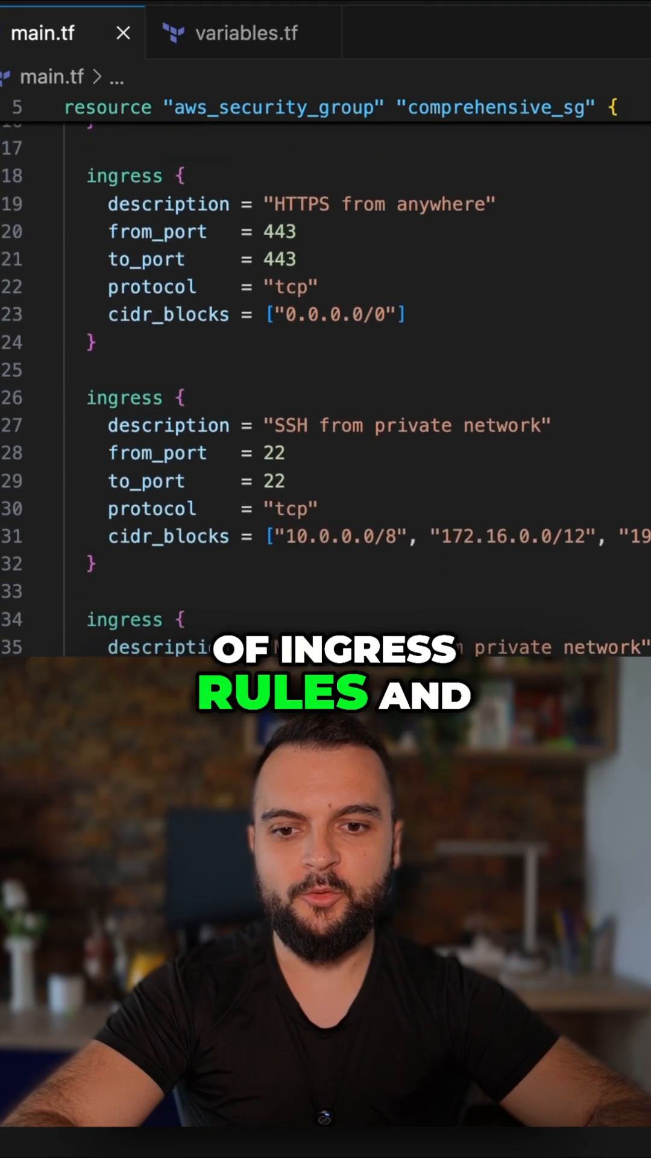
pyautogui.scroll(-3)
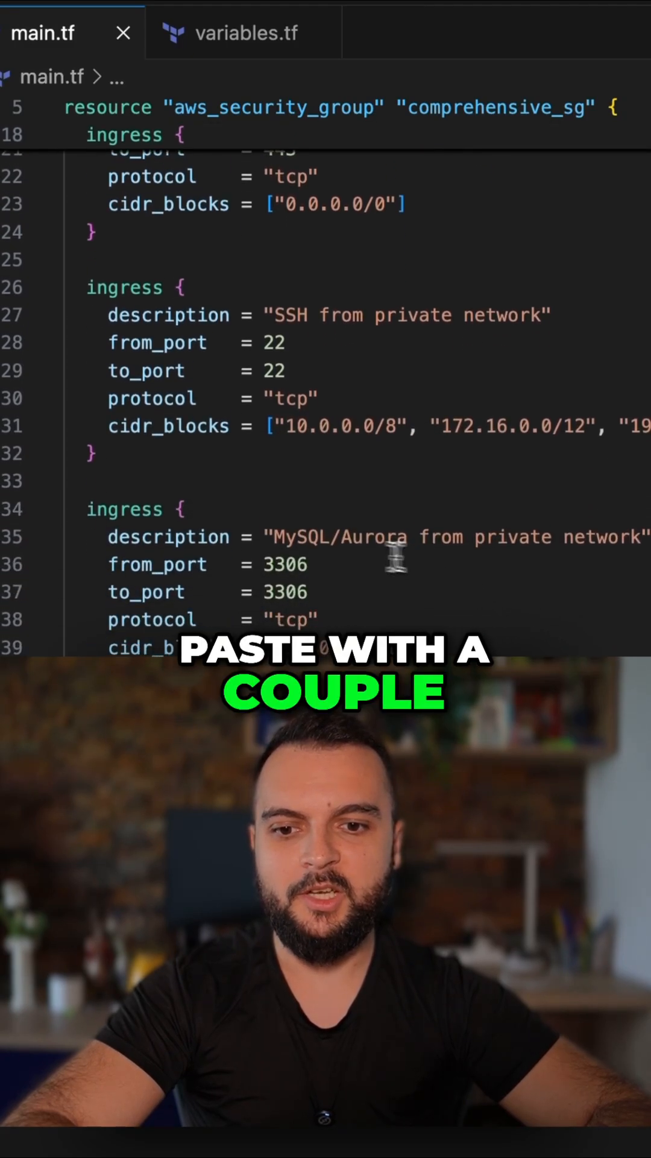
pyautogui.scroll(-3)
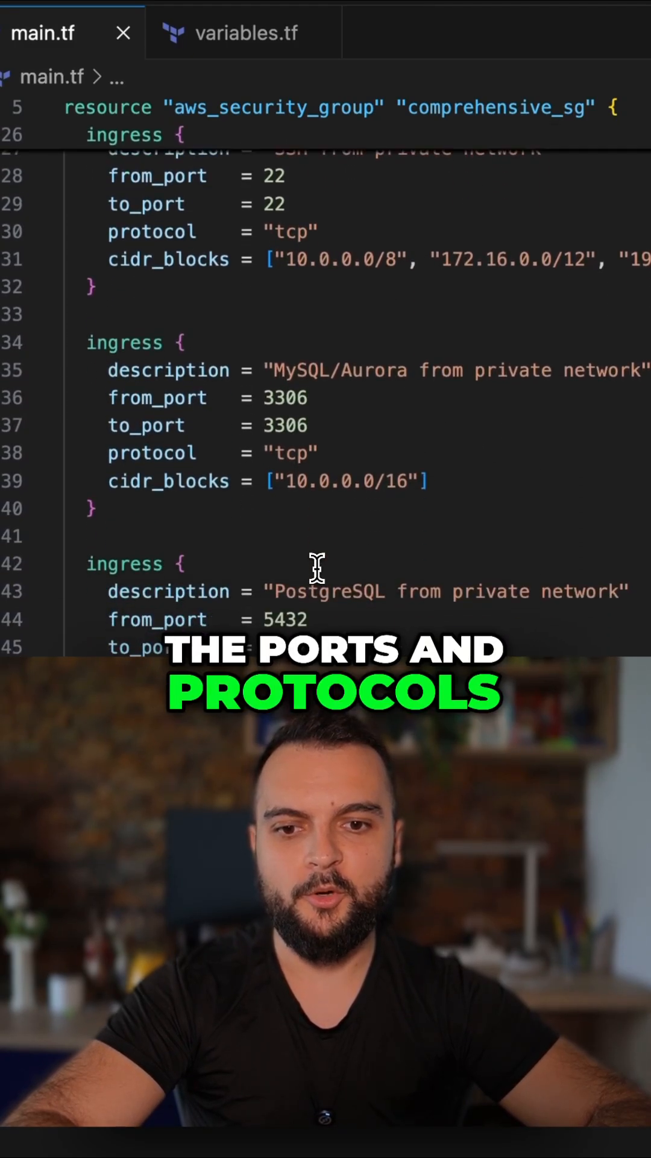
pyautogui.scroll(-3)
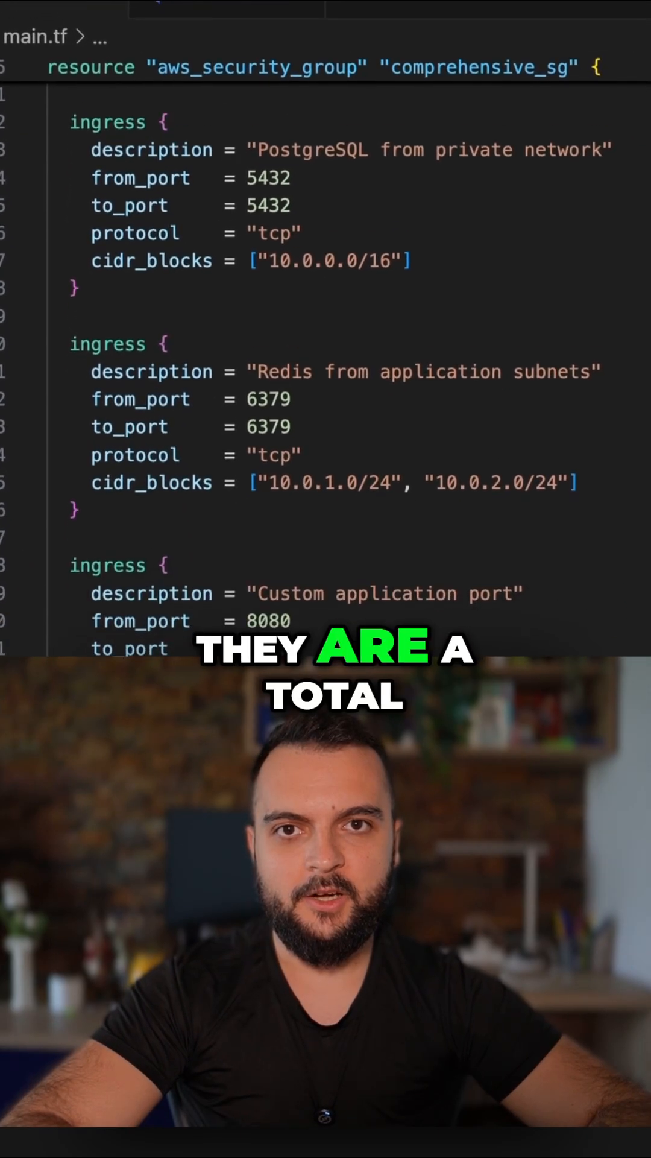
pyautogui.scroll(-3)
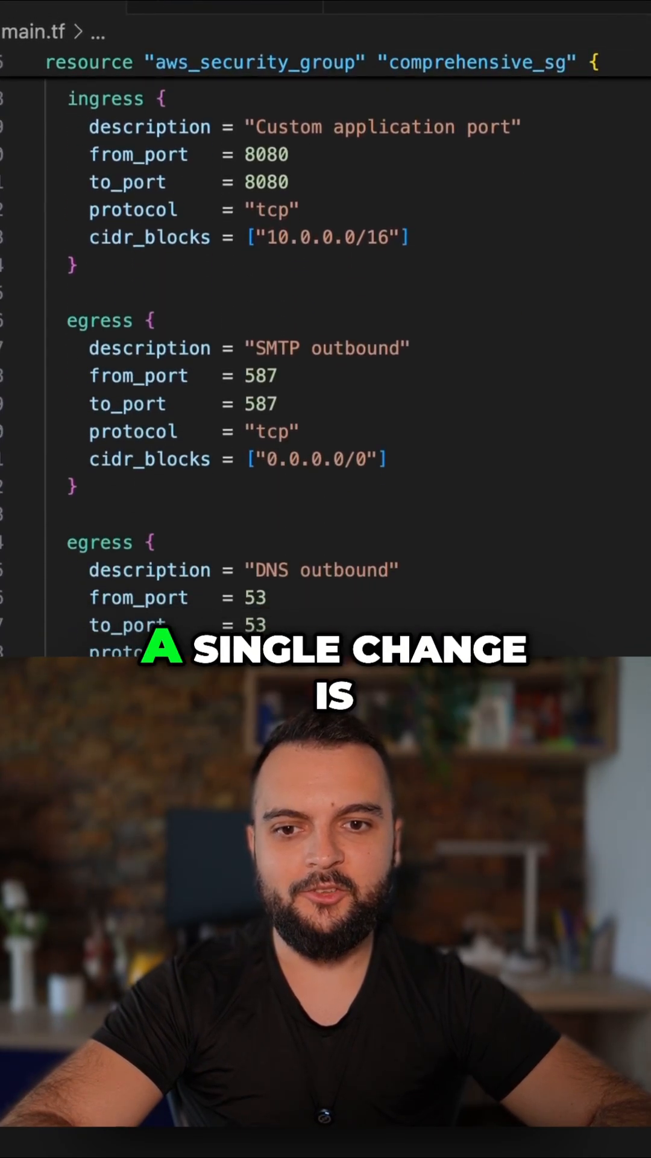
pyautogui.scroll(-3)
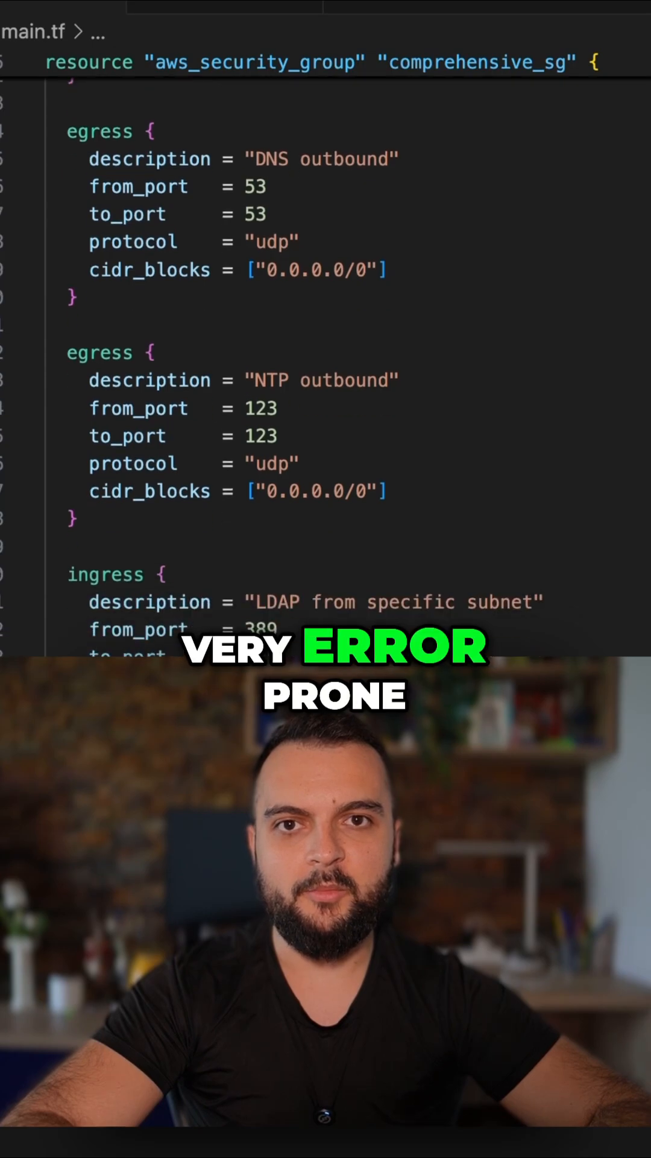
pyautogui.scroll(-3)
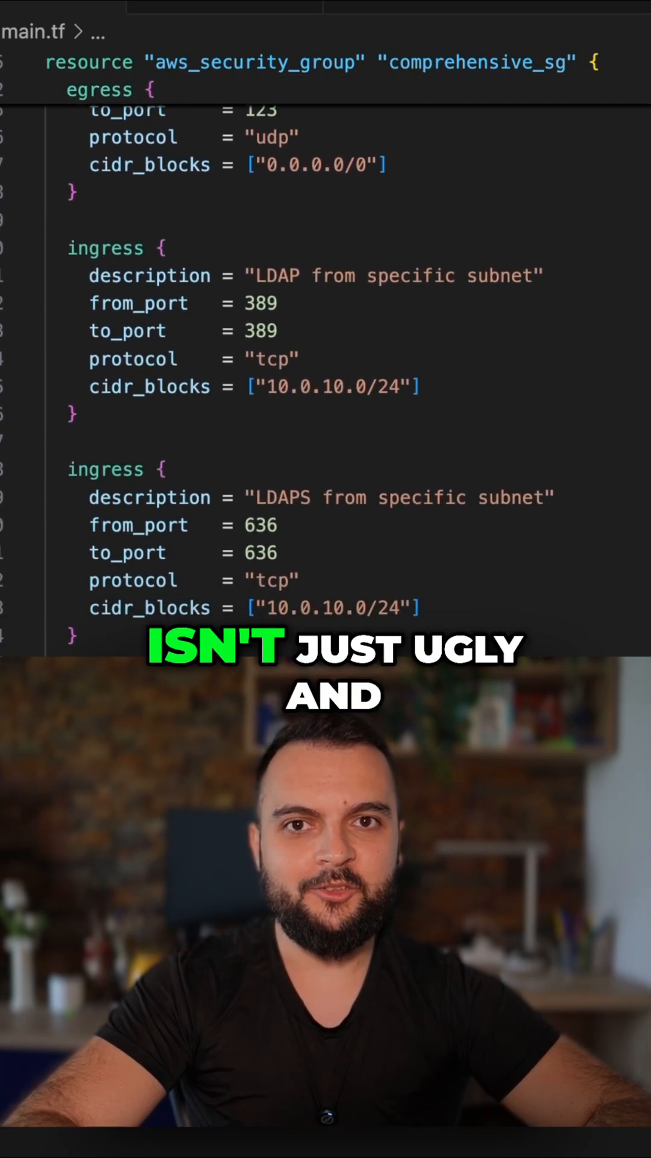